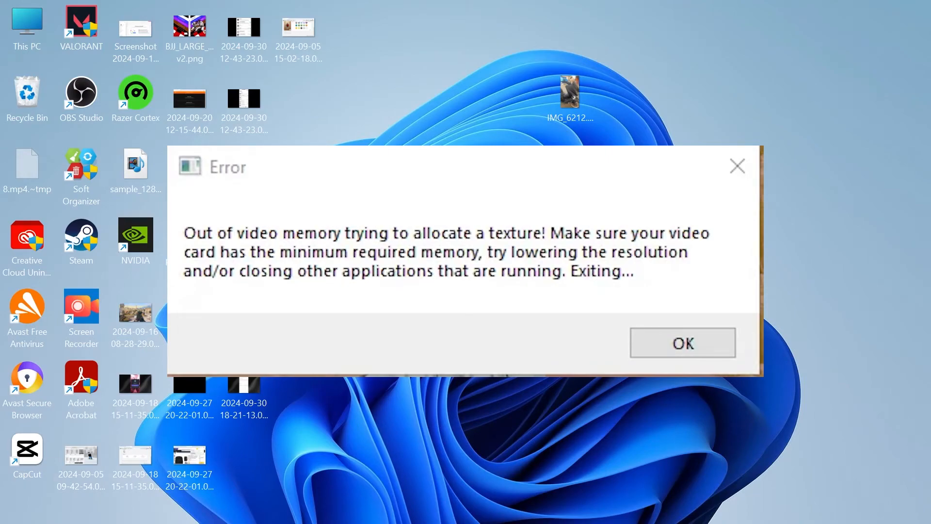
Dismiss the 'Out of video memory' error with OK
click(682, 343)
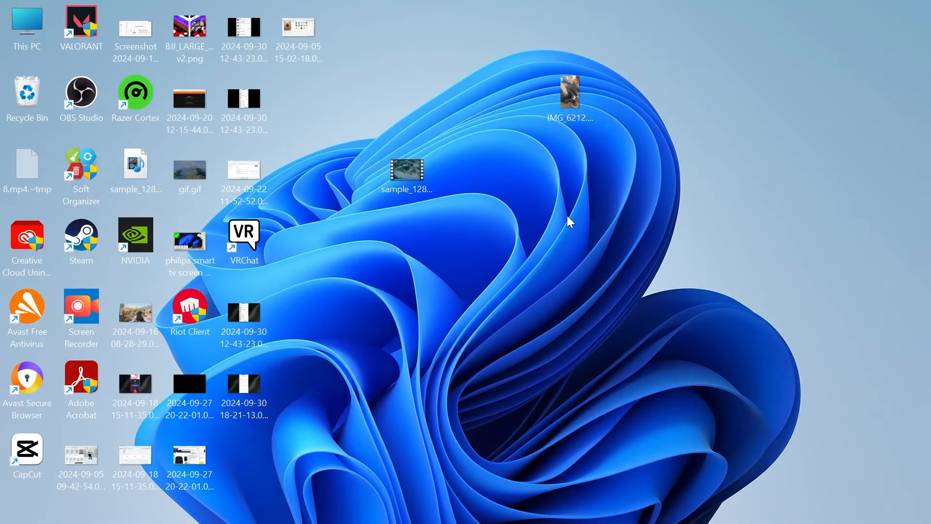
Launch Settings from Start search and reach the System About page
text(settin)
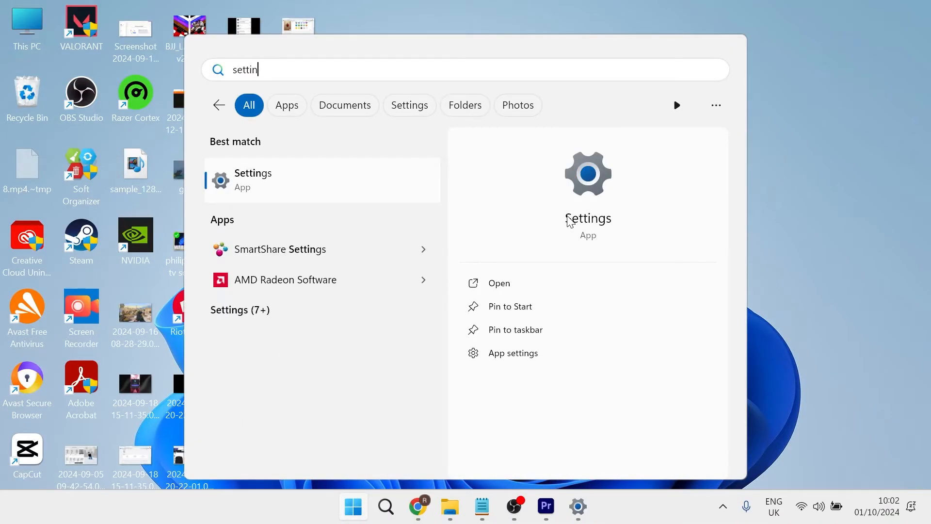
click(499, 282)
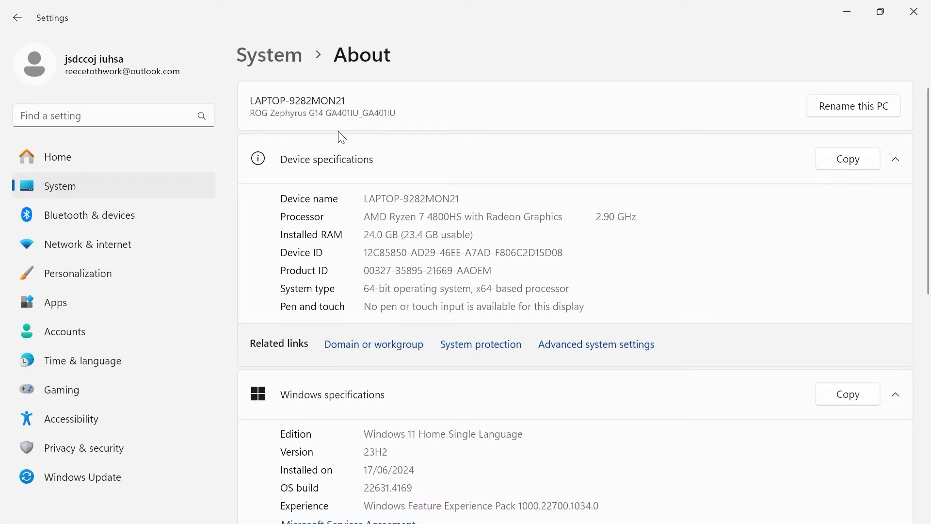
click(57, 157)
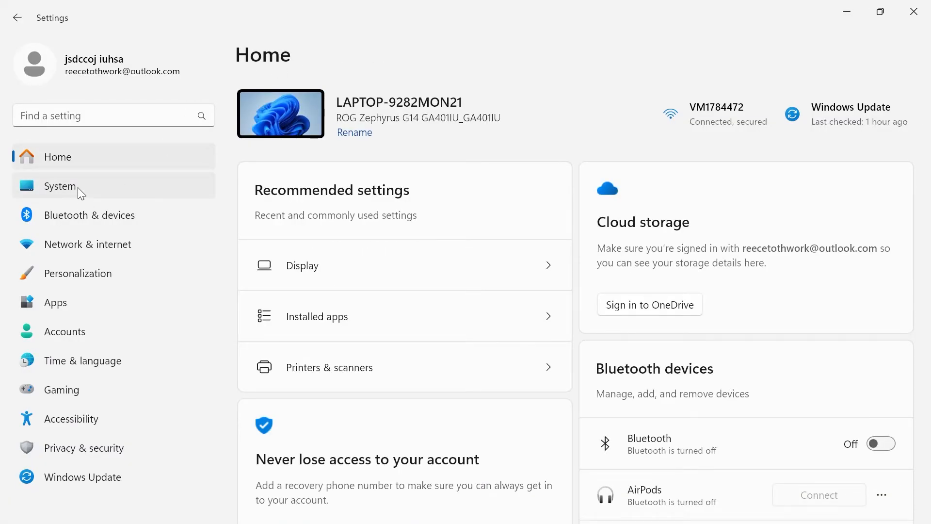
click(59, 185)
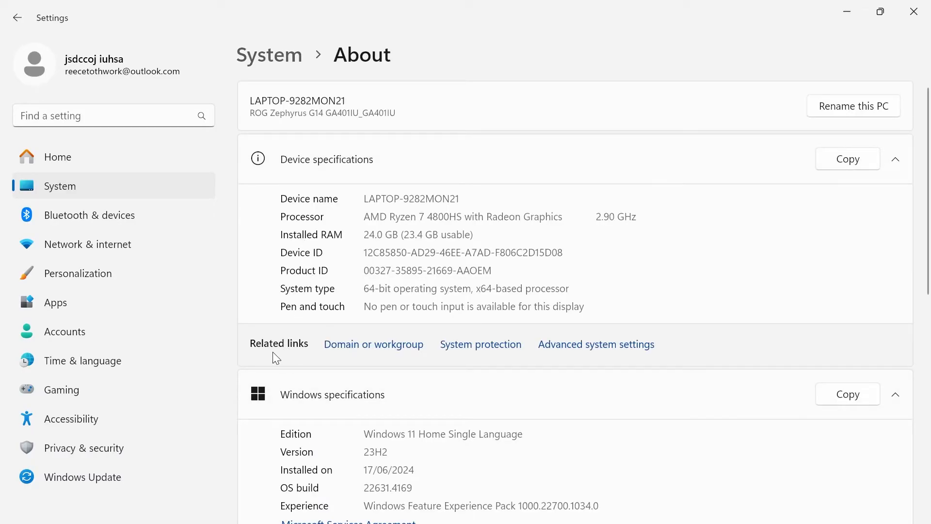
mouse_move(596, 344)
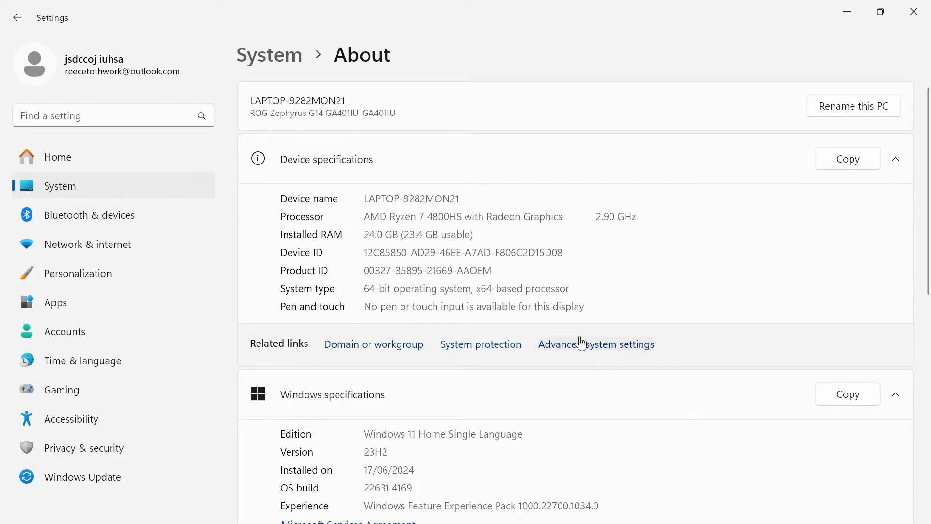
Reach Virtual Memory via Advanced system settings and Performance options, scheduling prioritised for Programs
click(595, 344)
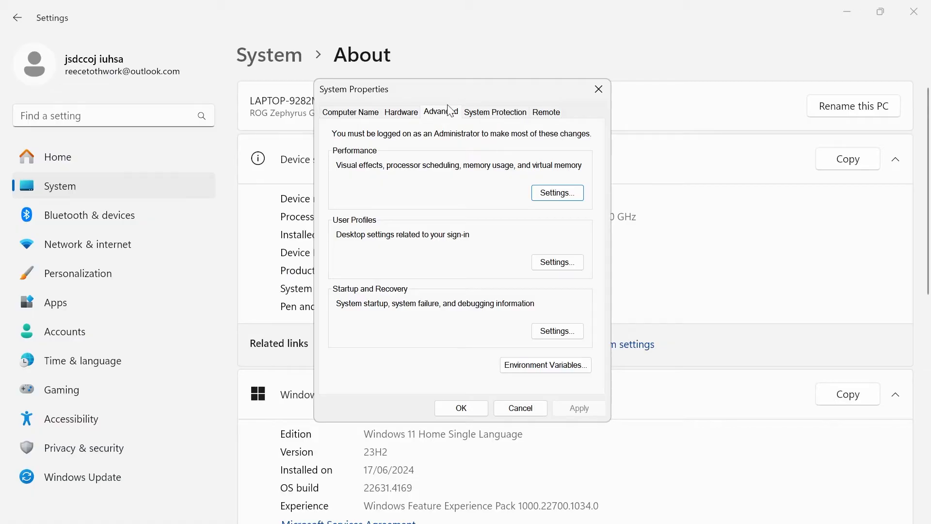
mouse_move(383, 162)
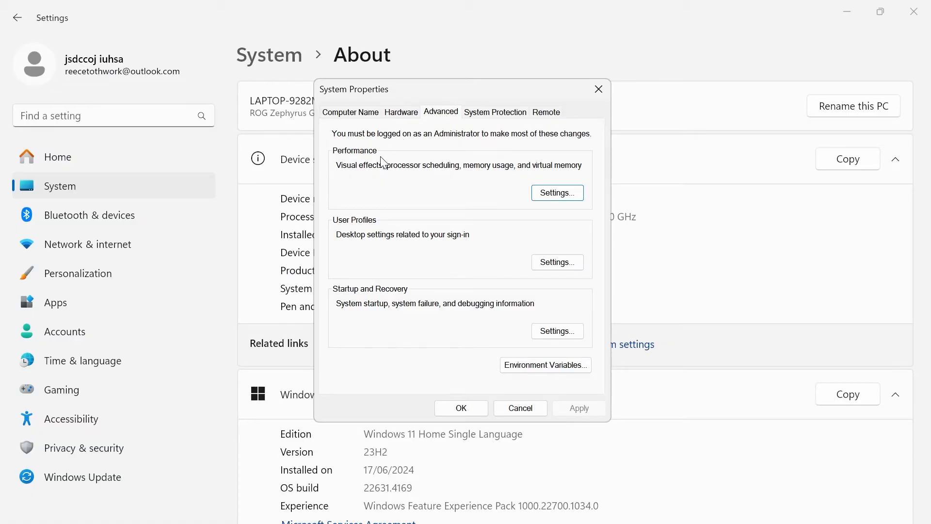
mouse_move(556, 193)
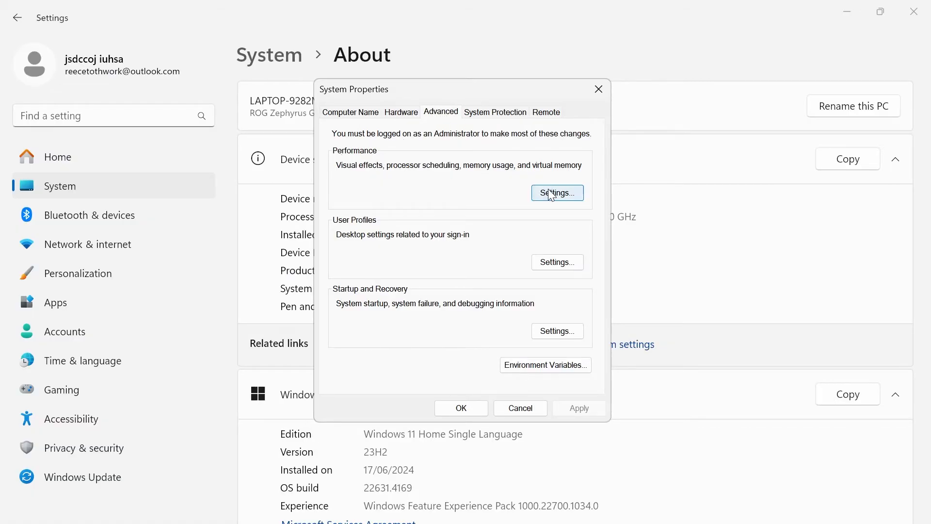
click(556, 193)
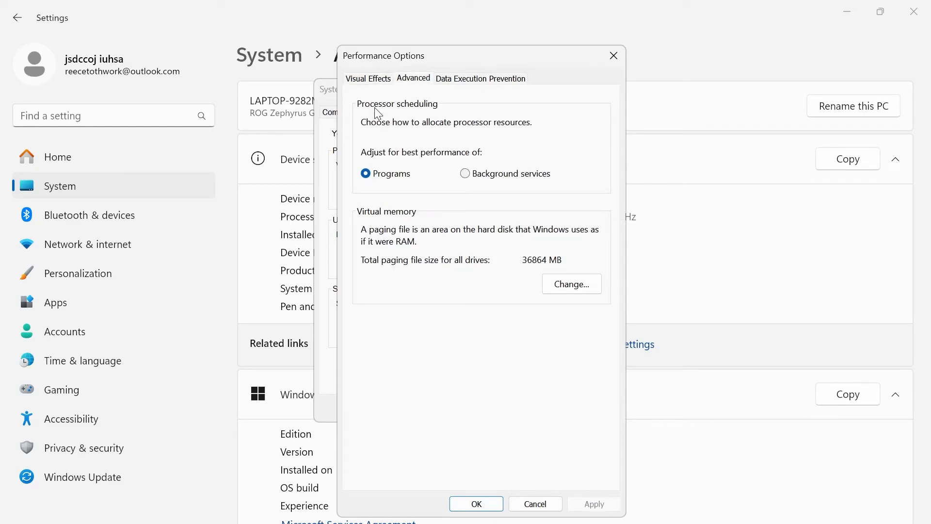
click(366, 174)
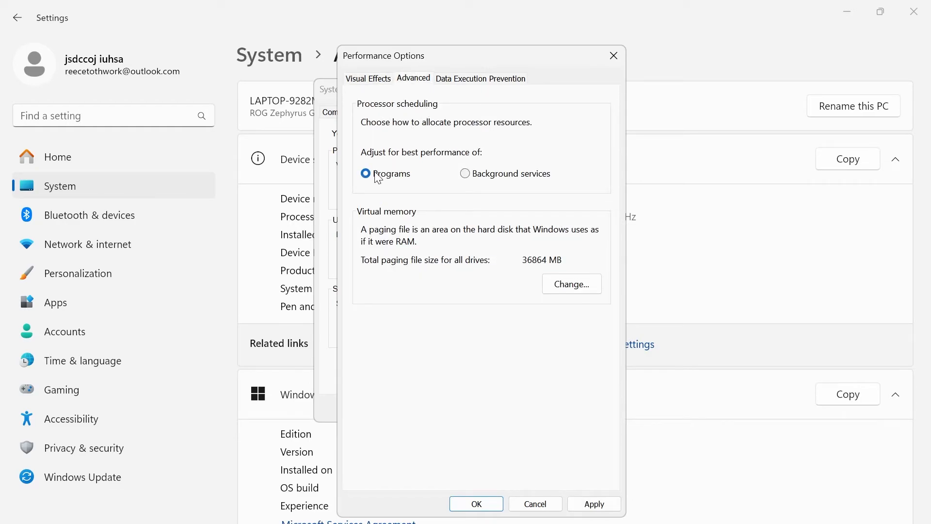
mouse_move(545, 267)
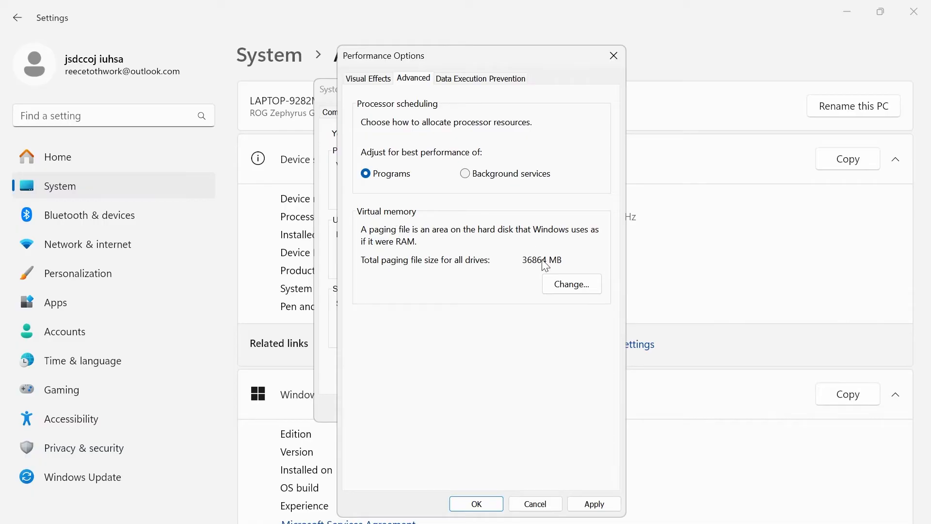
click(571, 283)
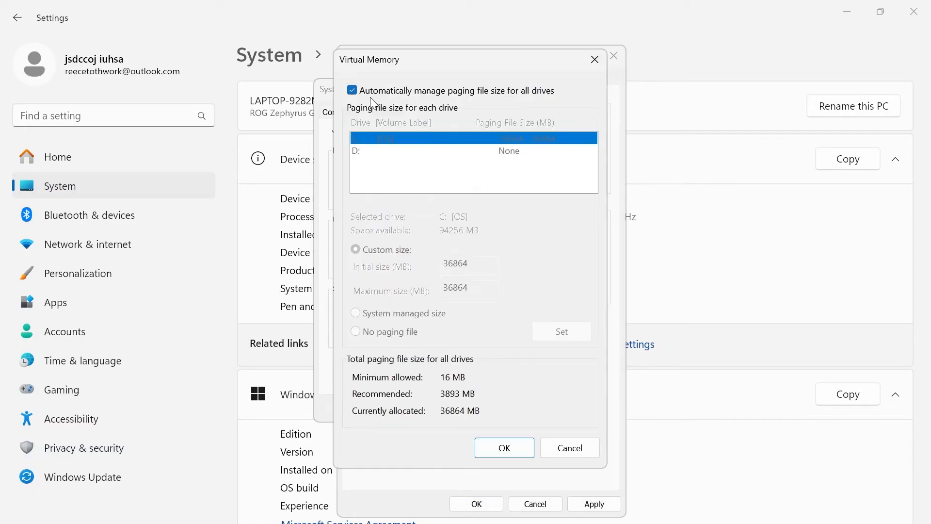
mouse_move(358, 97)
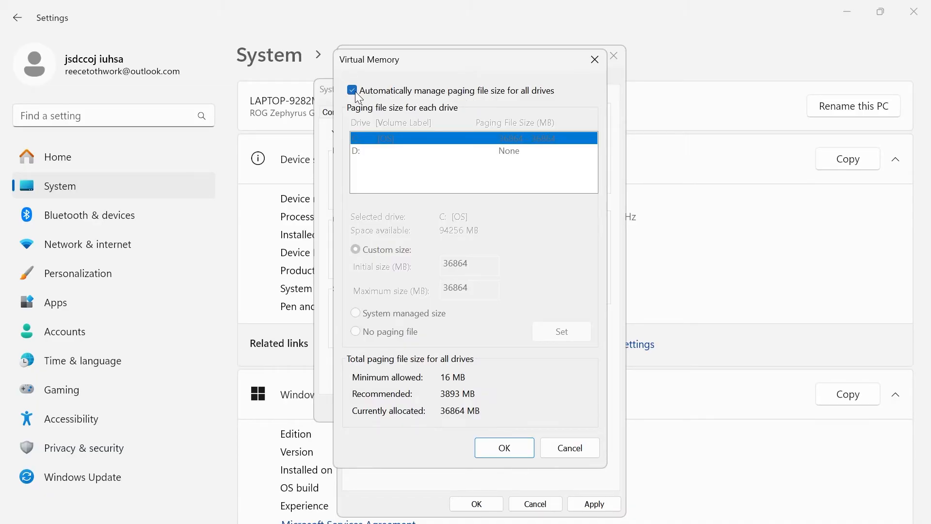
Replace automatic management with a custom 36864 MB initial and maximum paging file on C
click(352, 90)
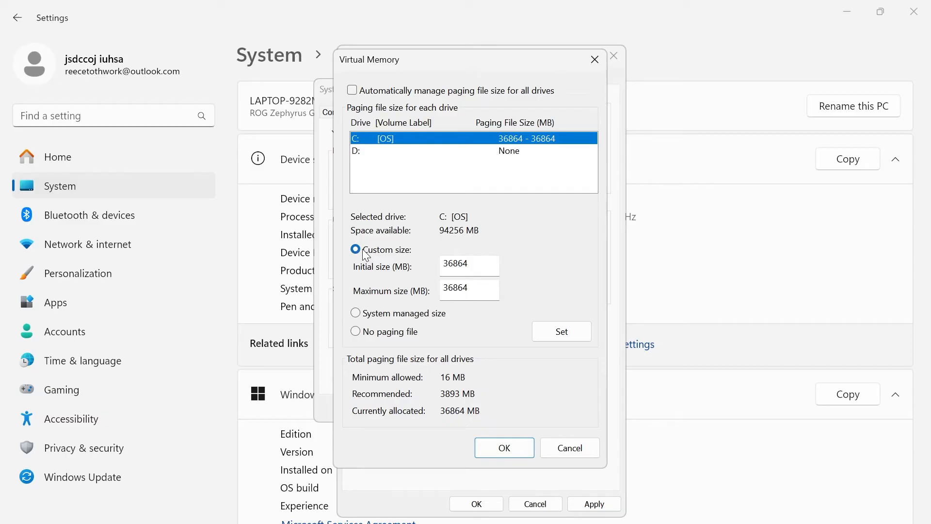
click(469, 262)
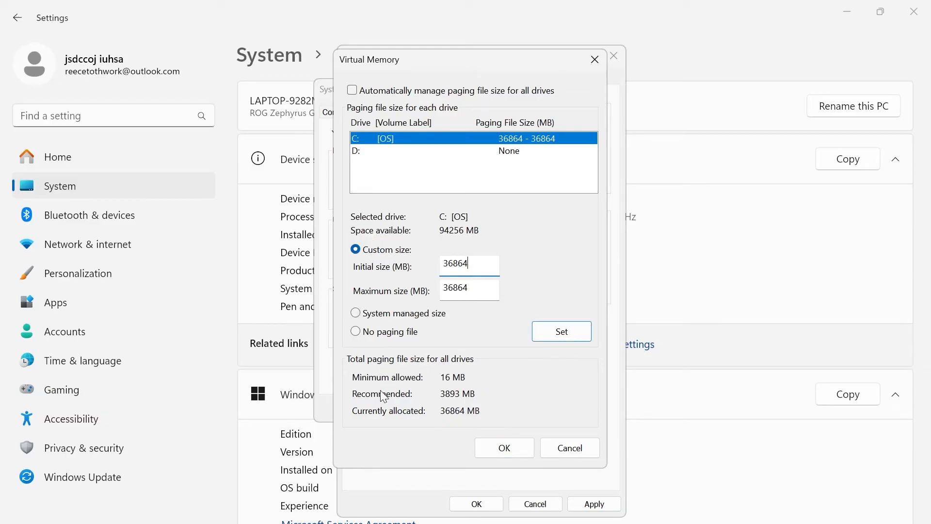
mouse_move(365, 419)
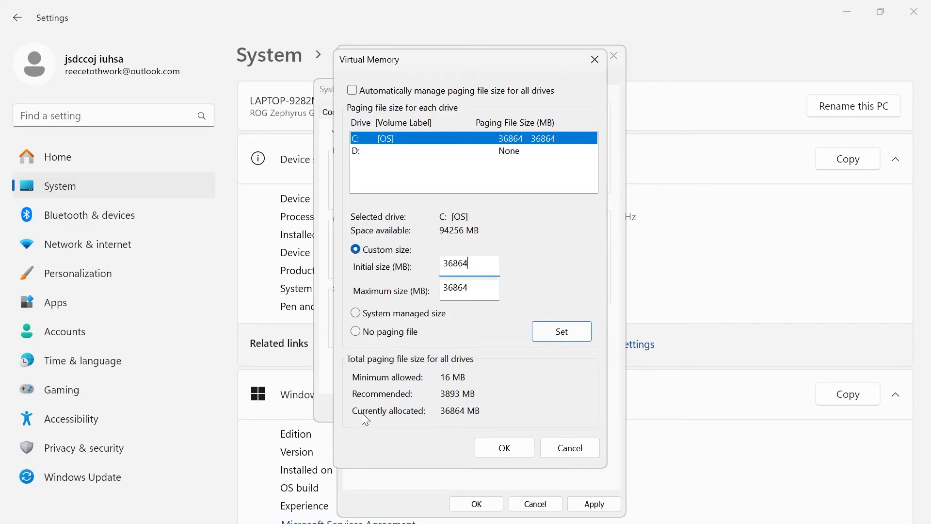
mouse_move(446, 419)
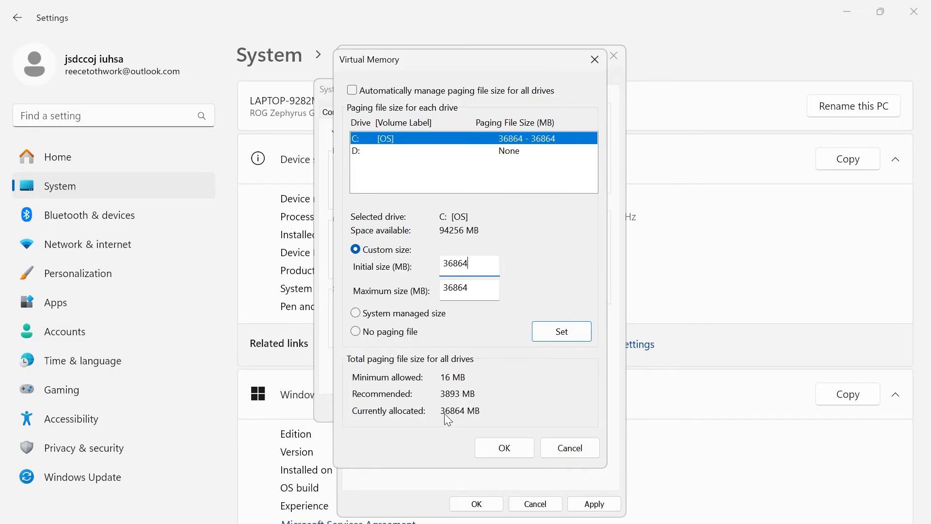
mouse_move(493, 246)
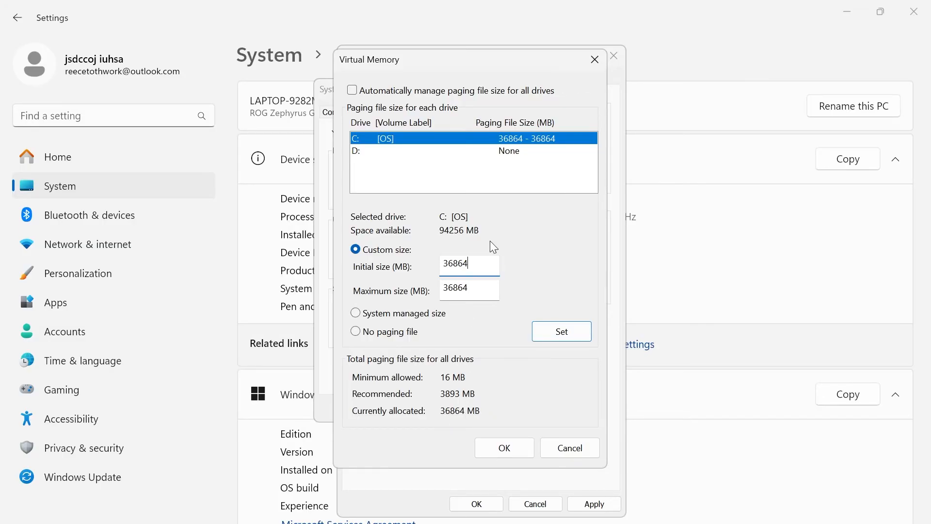
mouse_move(386, 272)
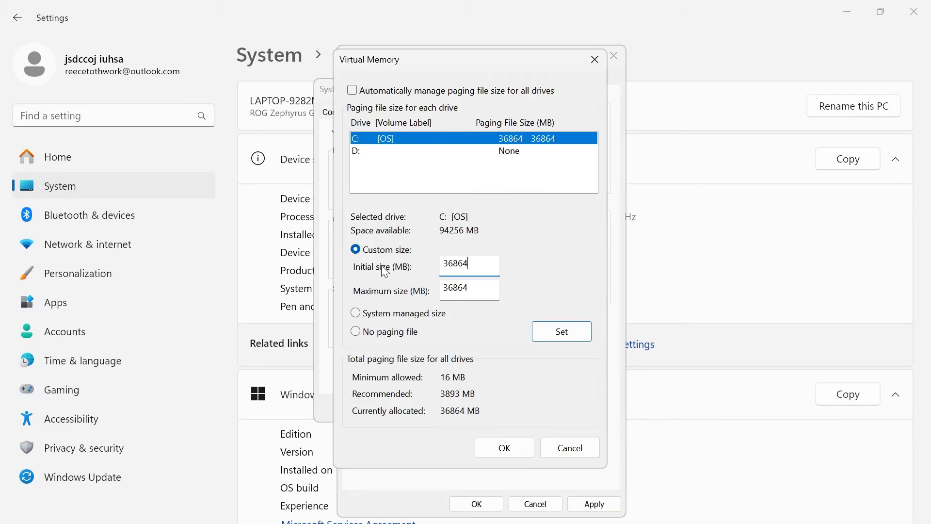
mouse_move(409, 300)
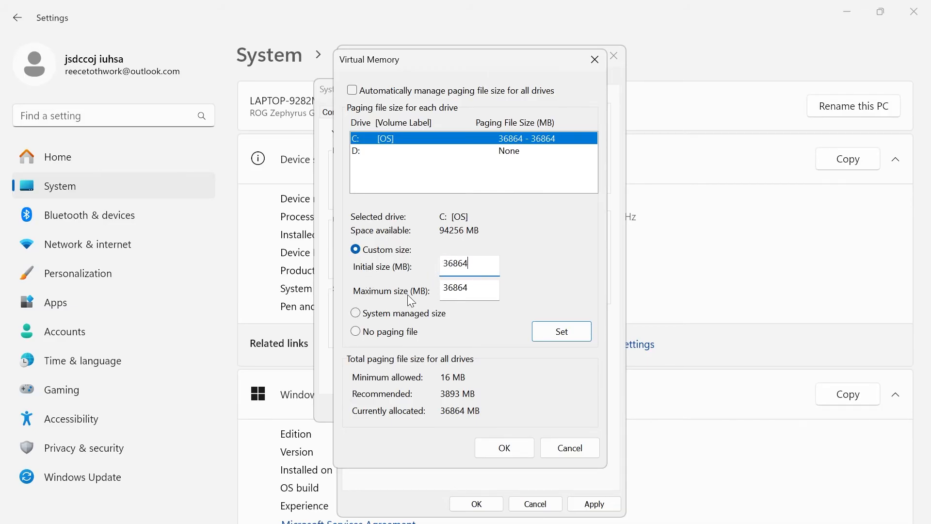
mouse_move(491, 258)
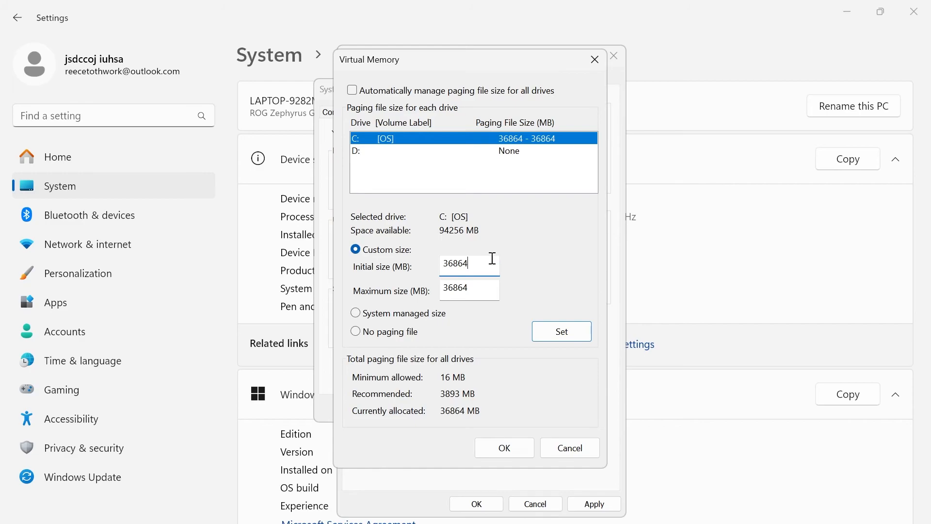
click(468, 288)
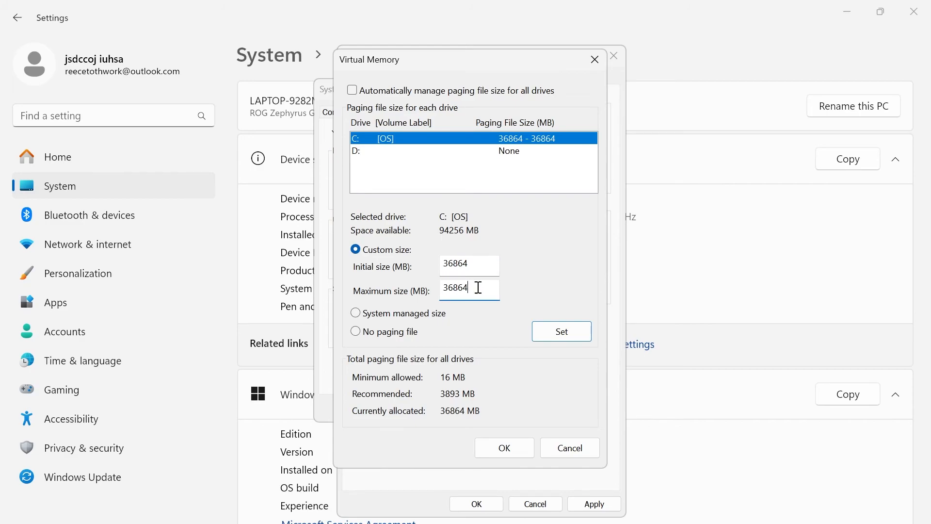
mouse_move(412, 418)
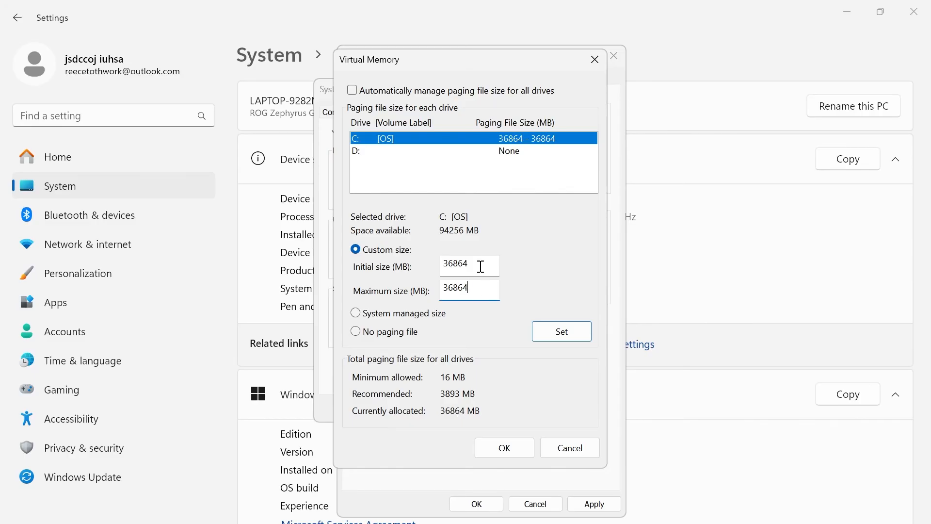
mouse_move(477, 288)
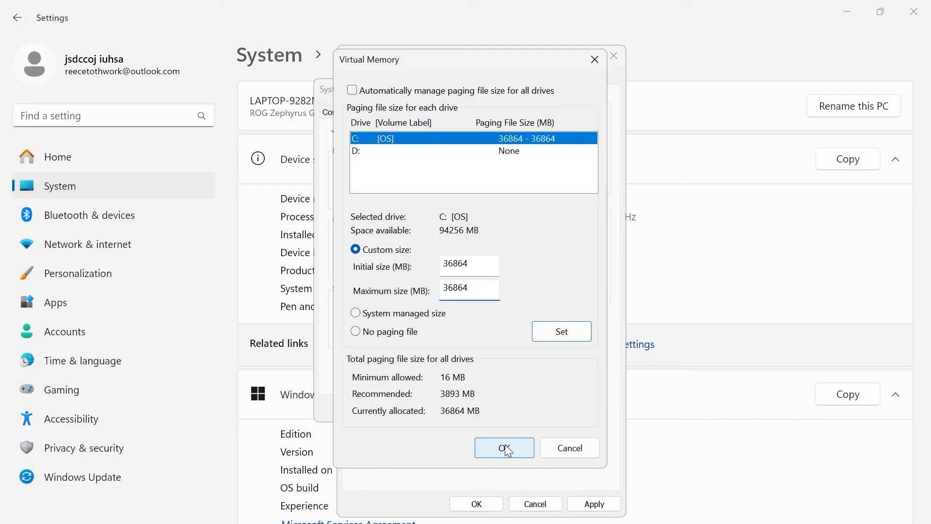
click(505, 448)
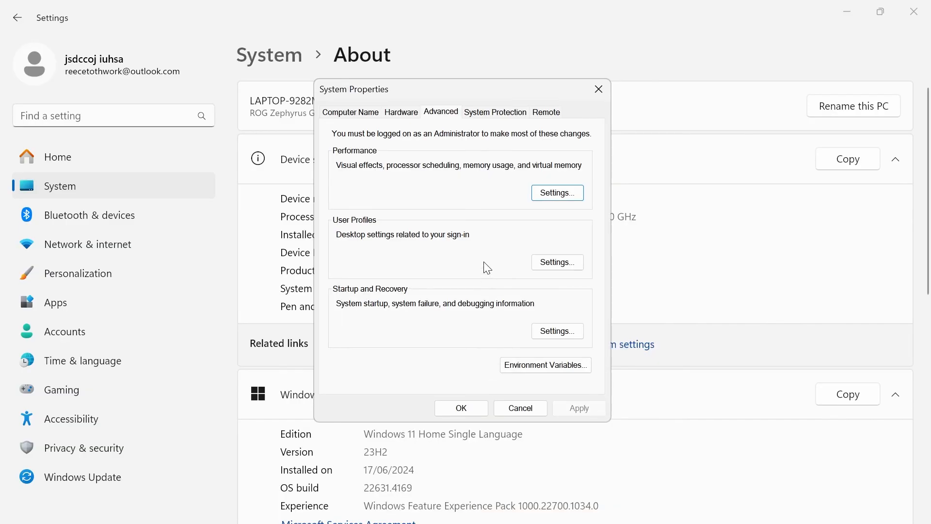
Close System Properties and Settings back to the desktop
click(599, 89)
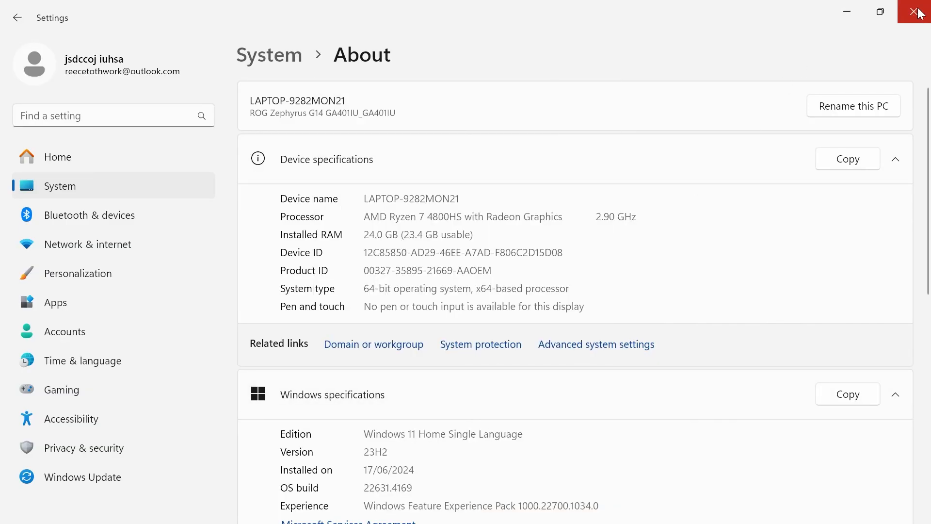
click(918, 12)
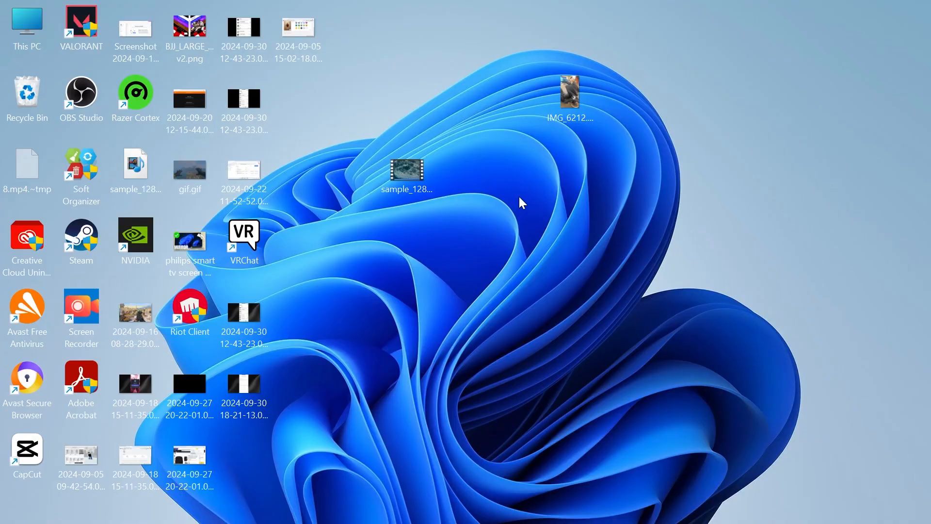
mouse_move(472, 297)
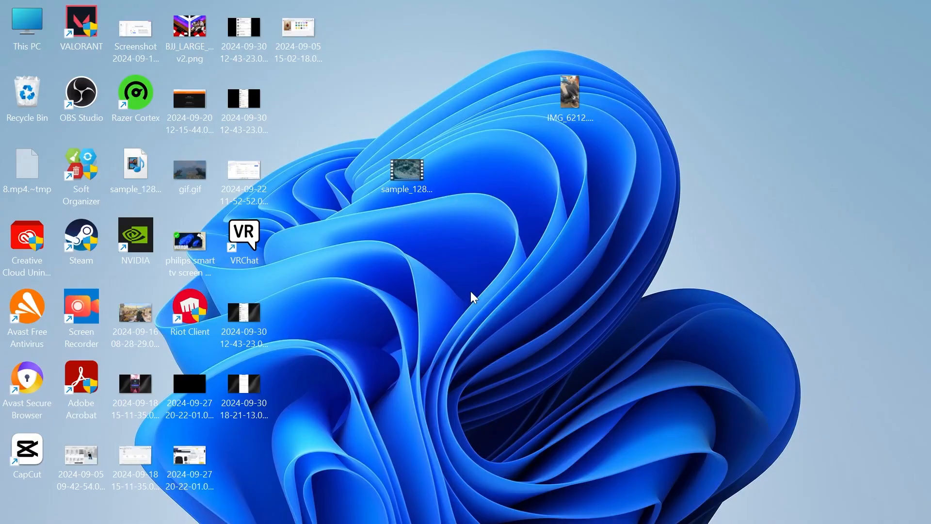
mouse_move(445, 259)
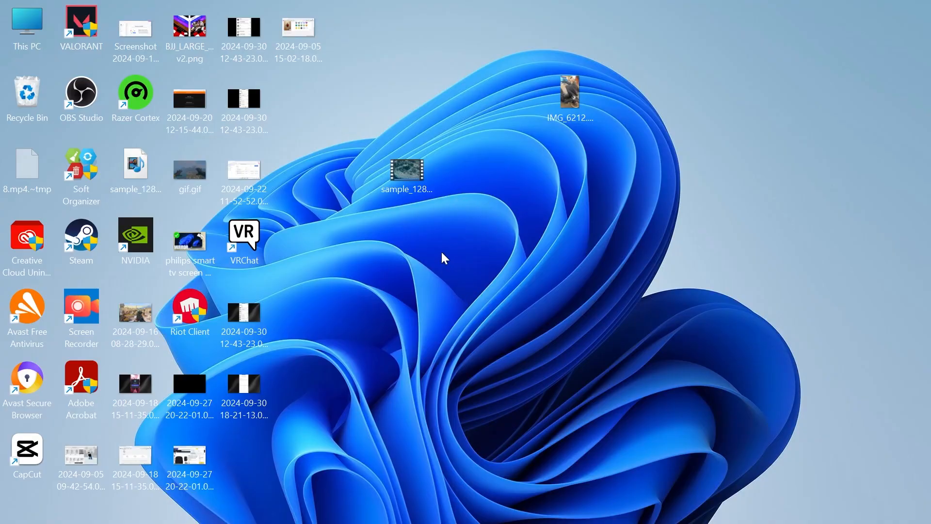